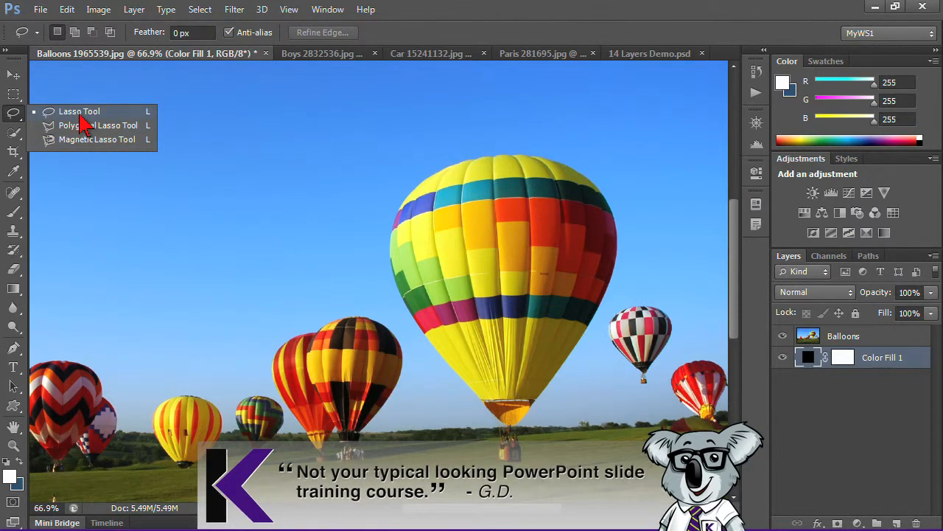
{"action": "mouse_move", "coordinate": [86, 147]}
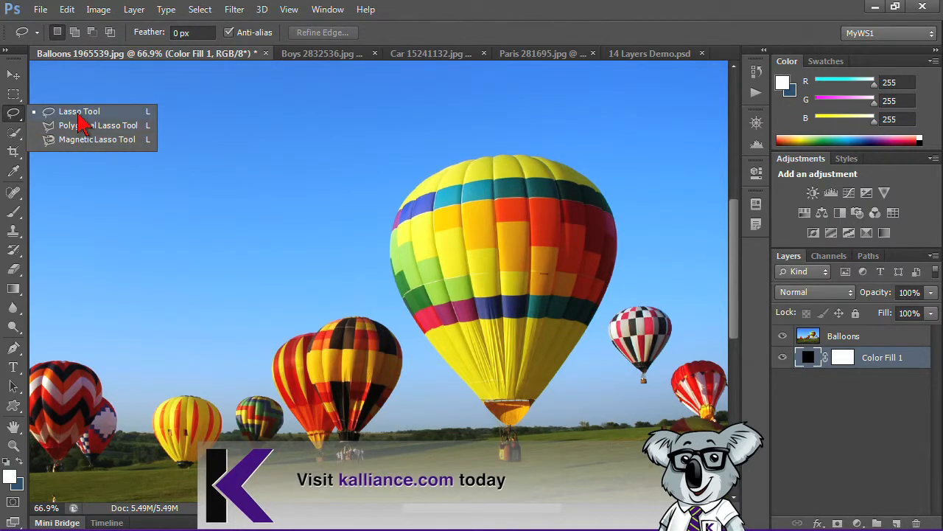
{"action": "mouse_move", "coordinate": [82, 130]}
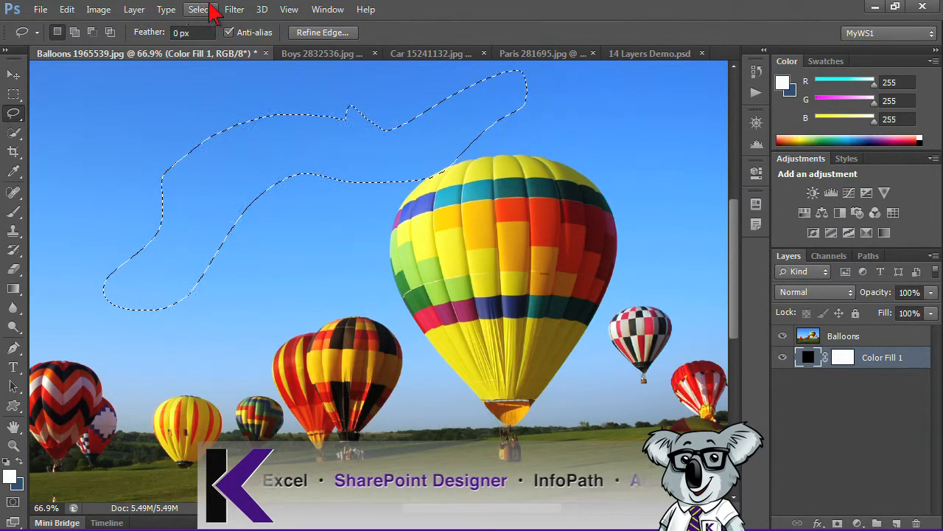
- Discard the freehand sky selection and switch to the Magnetic Lasso Tool
{"action": "left_click", "coordinate": [200, 8]}
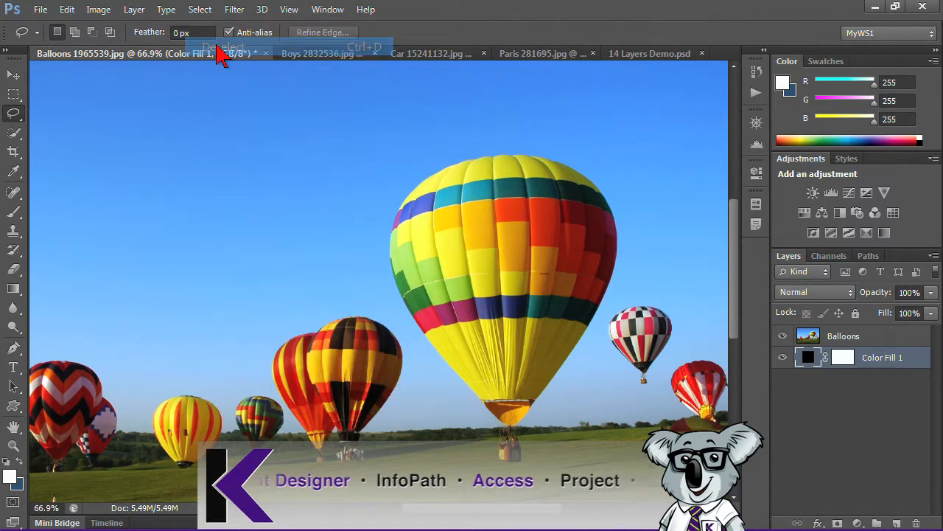
{"action": "left_click", "coordinate": [224, 46]}
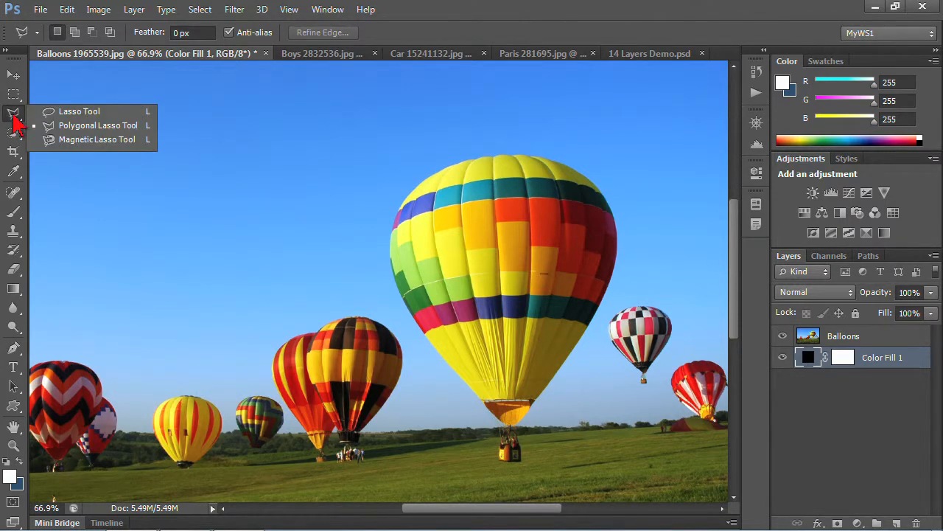
{"action": "left_click", "coordinate": [97, 139]}
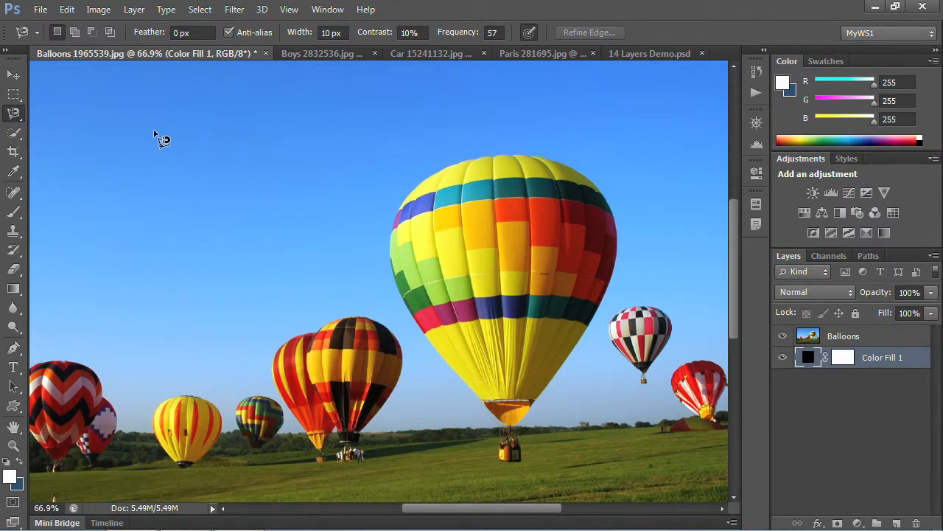
{"action": "mouse_move", "coordinate": [199, 117]}
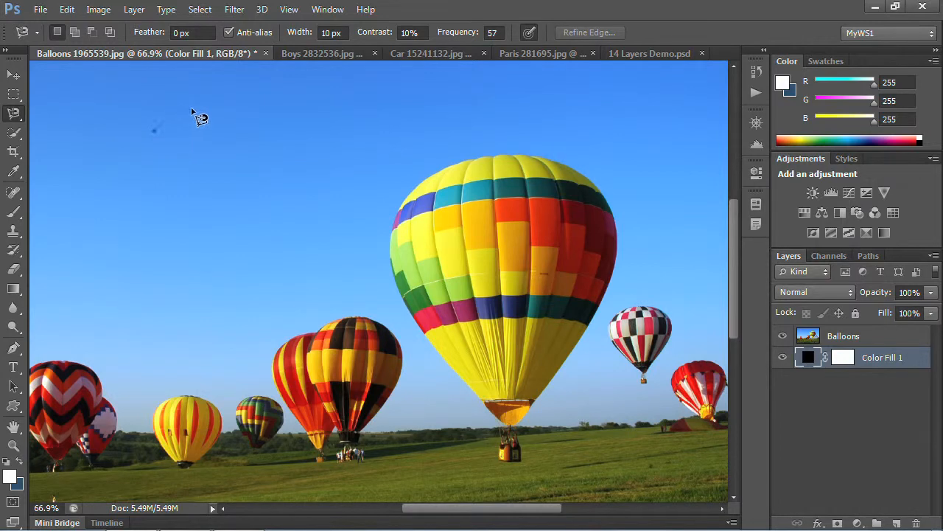
- Trace a trial edge-snapping outline across the sky with an anchor point
{"action": "left_click_drag", "start_coordinate": [155, 131], "coordinate": [302, 133]}
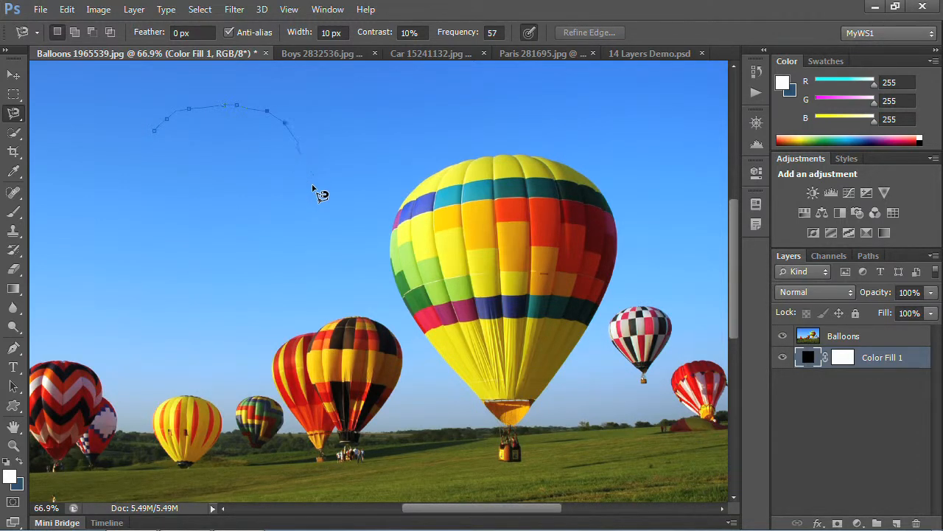
{"action": "left_click", "coordinate": [221, 265]}
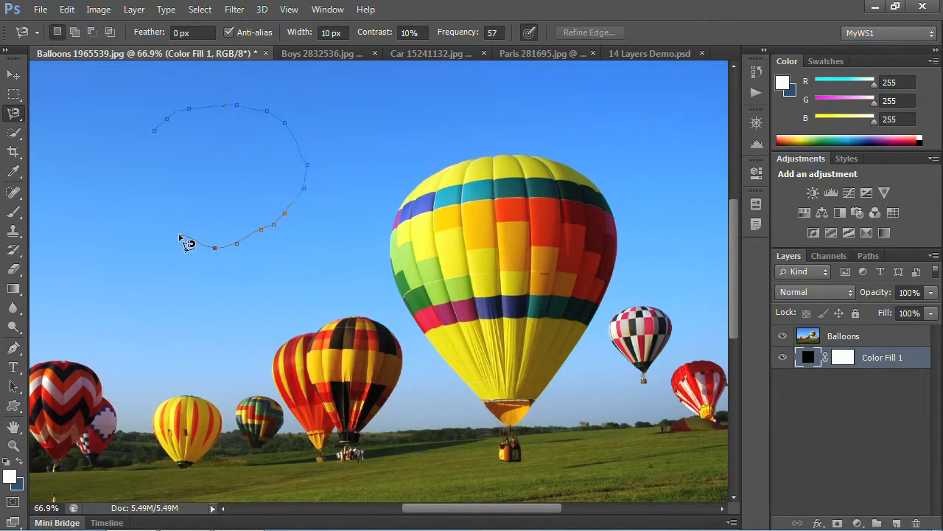
{"action": "mouse_move", "coordinate": [182, 242]}
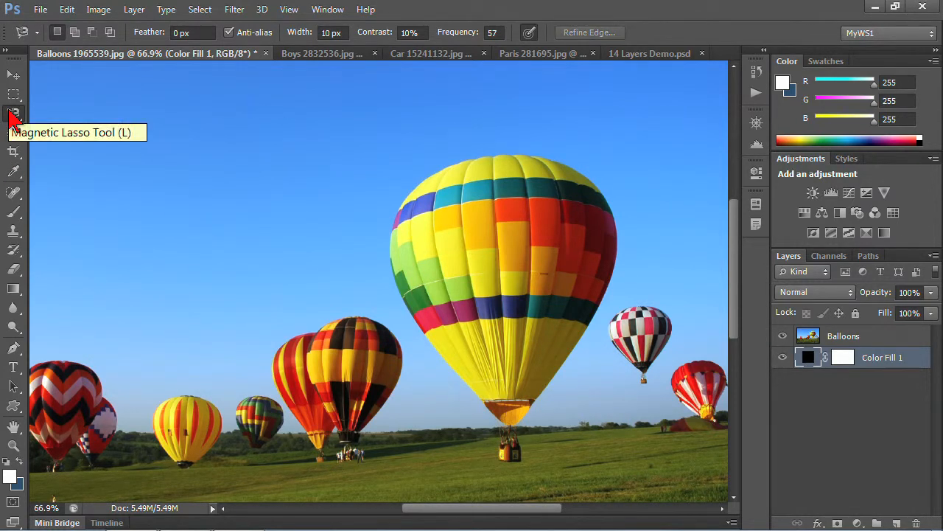
{"action": "mouse_move", "coordinate": [479, 257]}
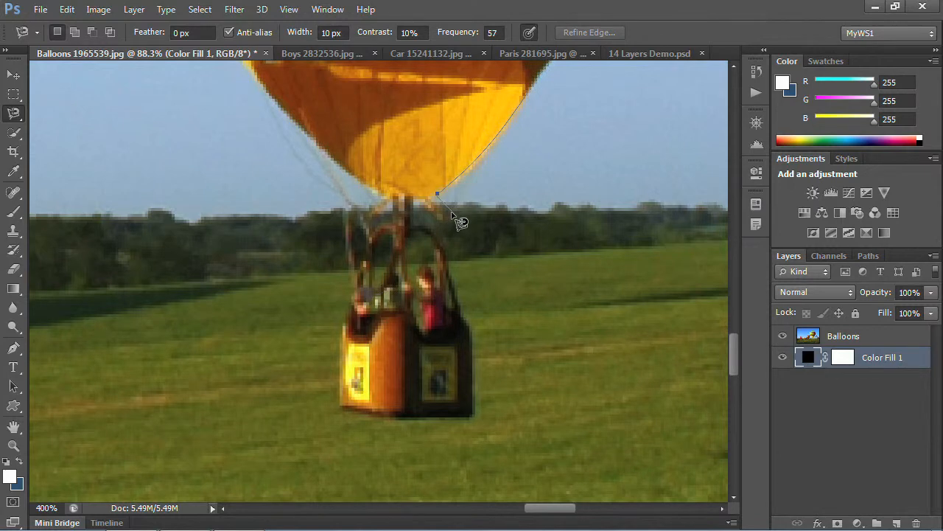
{"action": "mouse_move", "coordinate": [463, 238]}
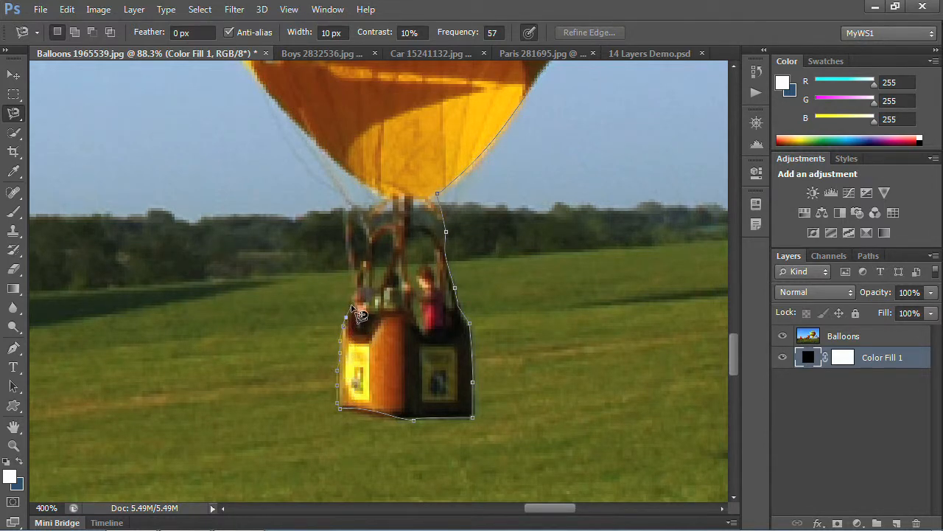
{"action": "mouse_move", "coordinate": [362, 288]}
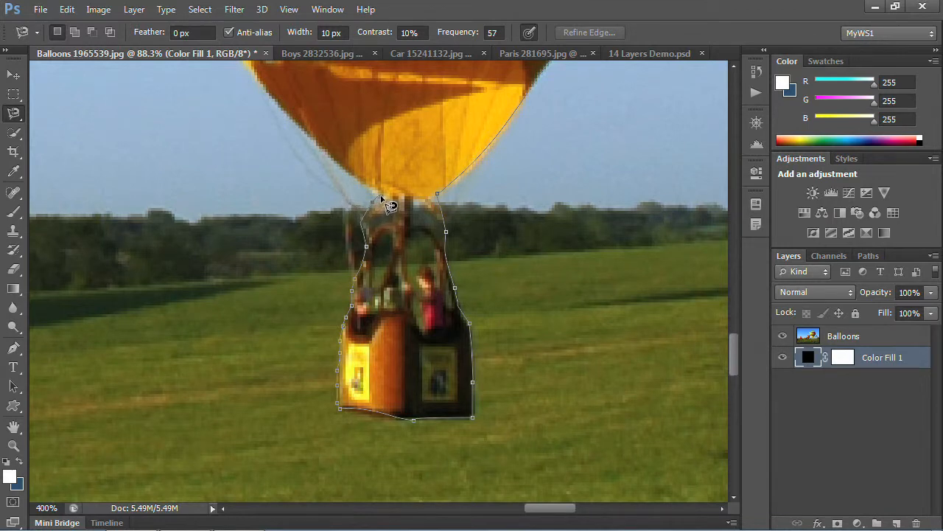
{"action": "mouse_move", "coordinate": [353, 178]}
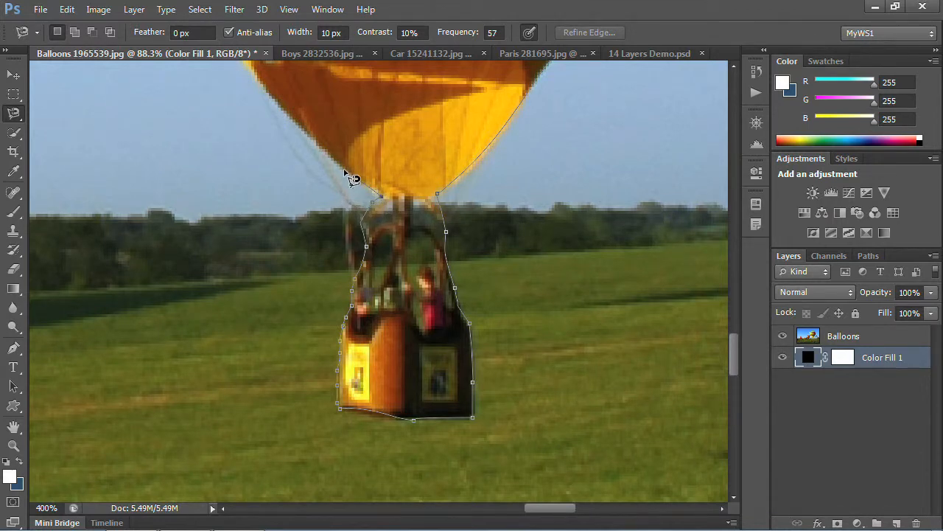
{"action": "mouse_move", "coordinate": [345, 171]}
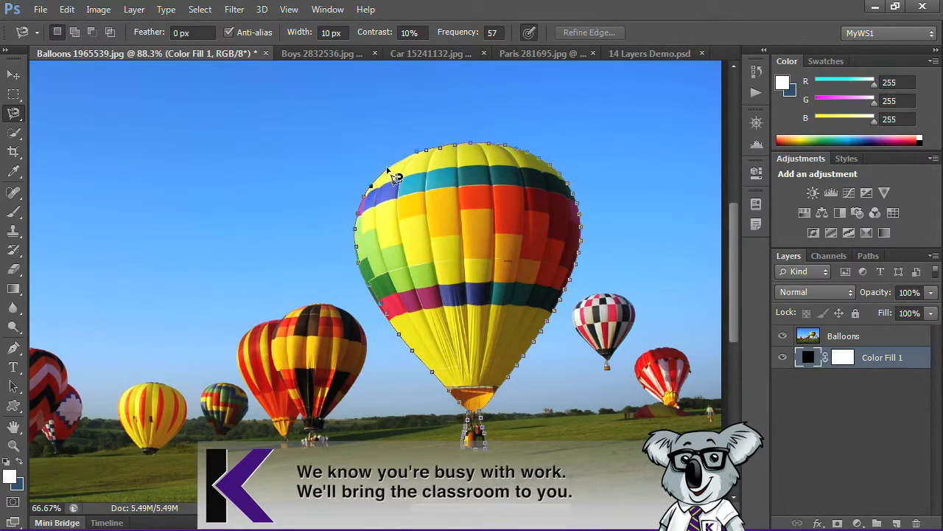
{"action": "mouse_move", "coordinate": [415, 162]}
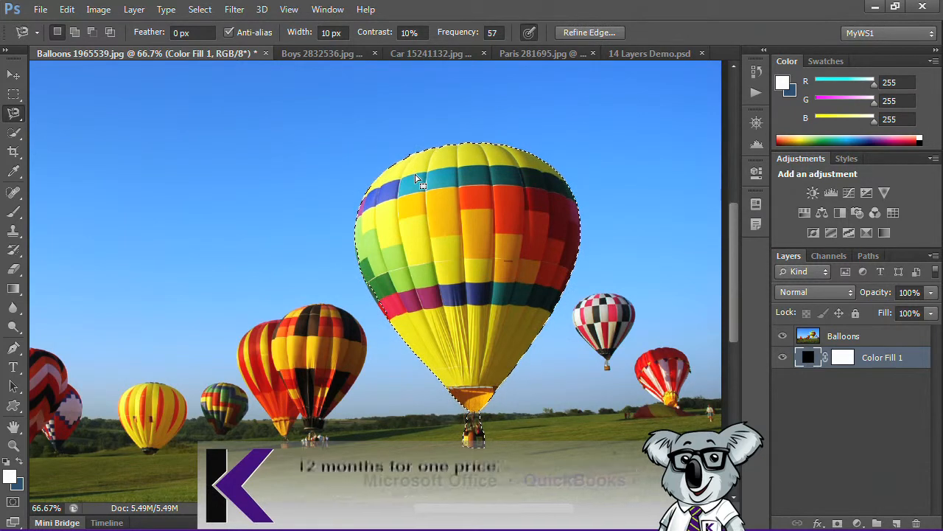
- Close the magnetic lasso path so the yellow balloon and basket are selected
{"action": "left_click", "coordinate": [756, 71]}
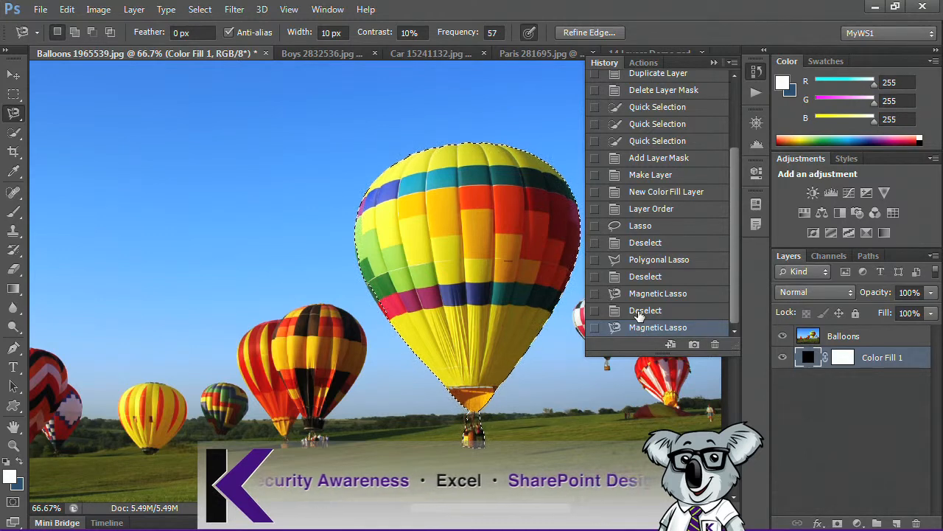
- Return to the latest Magnetic Lasso history state and collapse the History panel
{"action": "left_click", "coordinate": [646, 309]}
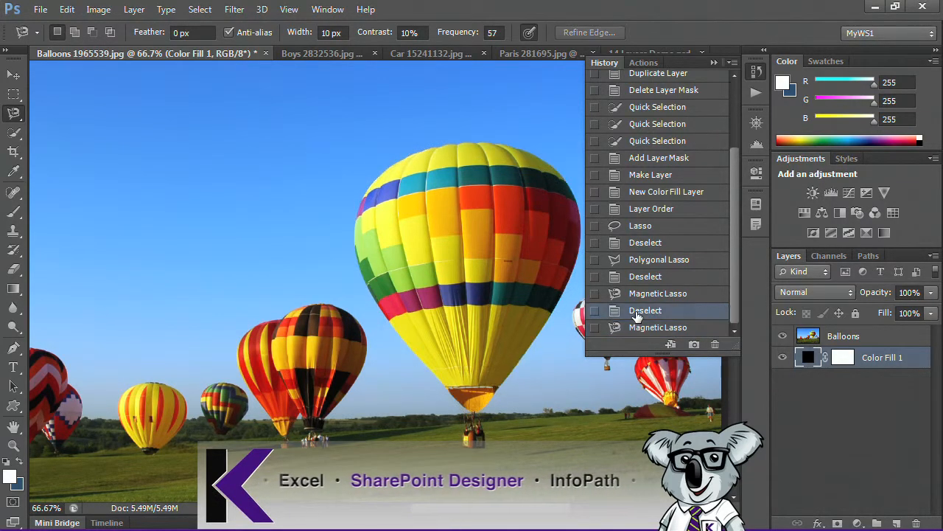
{"action": "left_click", "coordinate": [657, 327]}
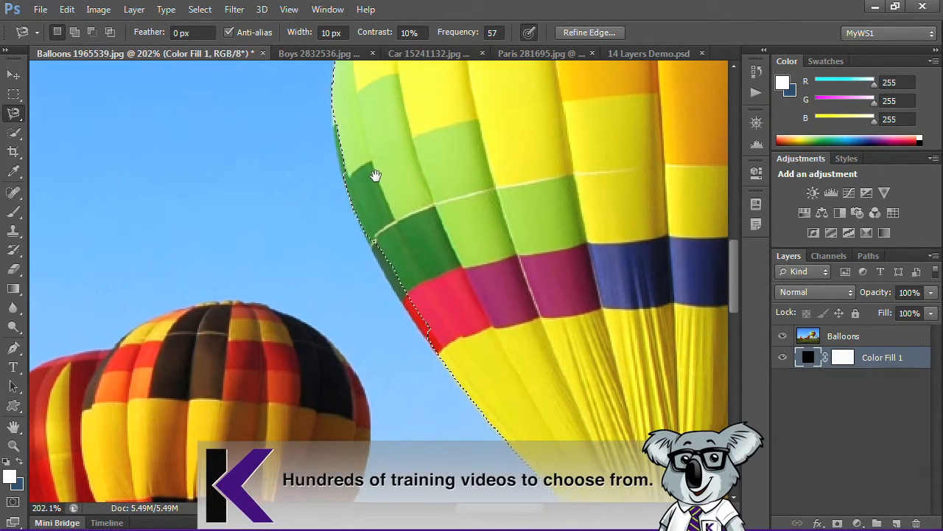
- Switch to the freehand Lasso Tool and refine the balloon's left edge
{"action": "left_click", "coordinate": [15, 114]}
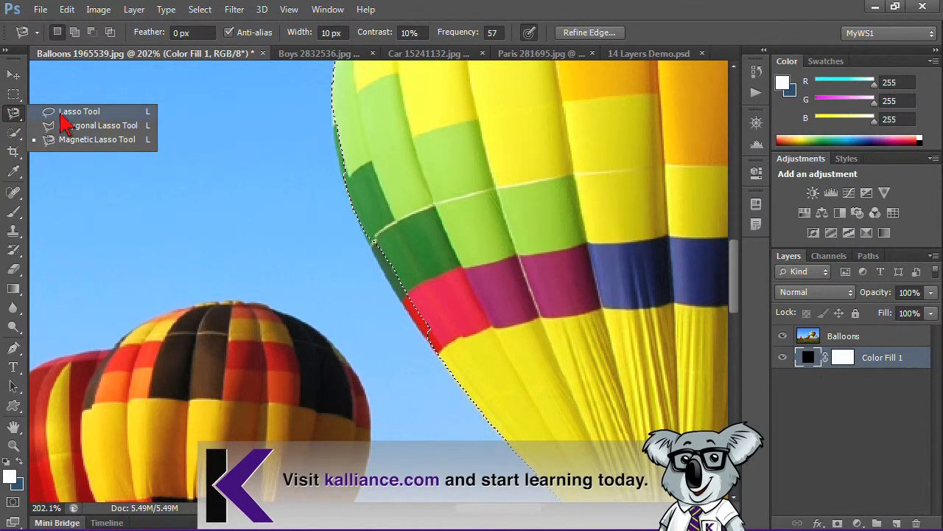
{"action": "left_click", "coordinate": [80, 112]}
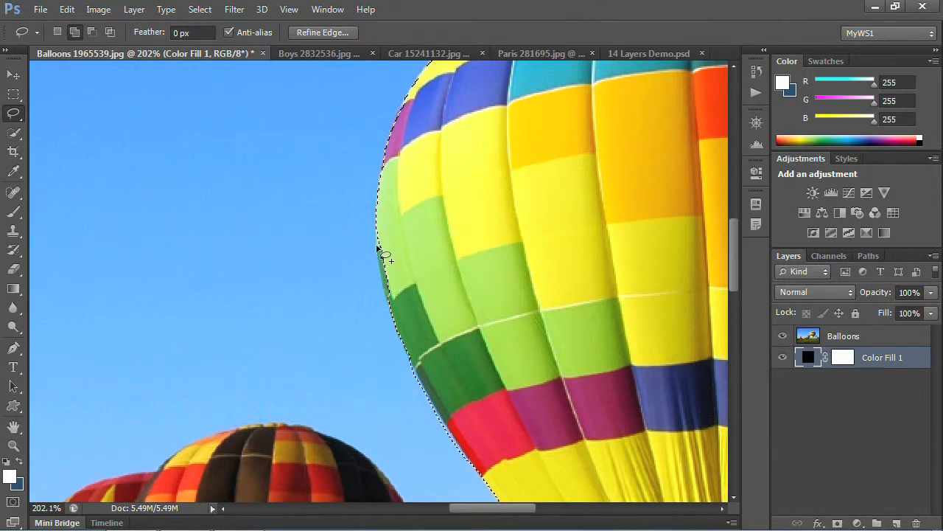
{"action": "left_click_drag", "start_coordinate": [391, 258], "coordinate": [395, 309]}
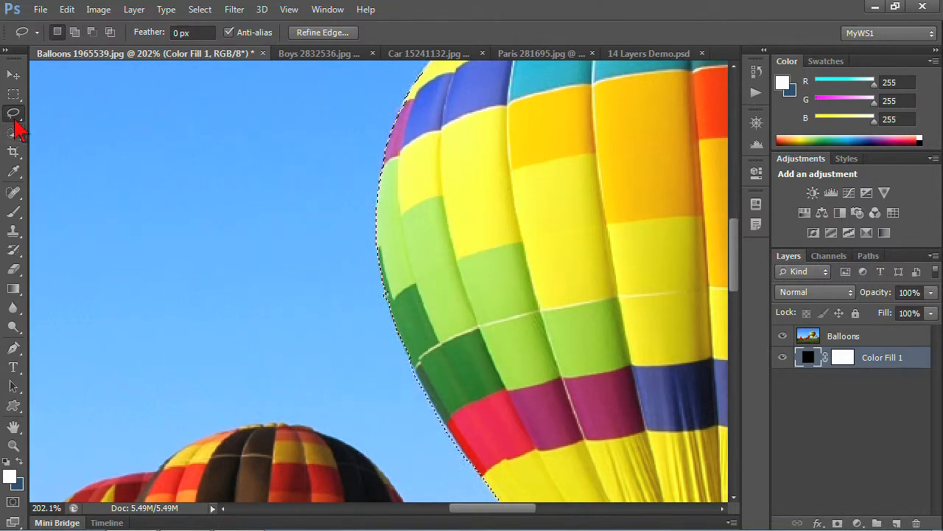
- Switch to the Polygonal Lasso Tool and adjust the balloon's lower left edge
{"action": "left_click", "coordinate": [13, 113]}
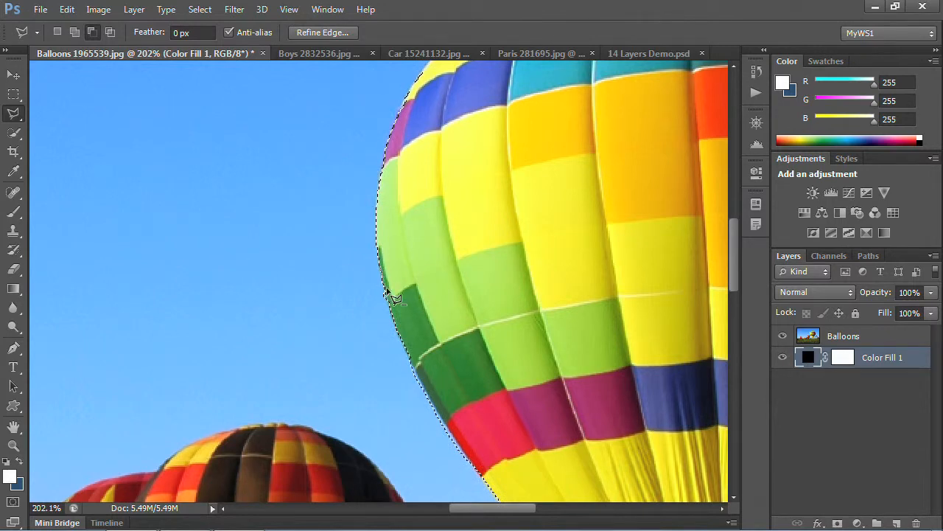
{"action": "mouse_move", "coordinate": [405, 336]}
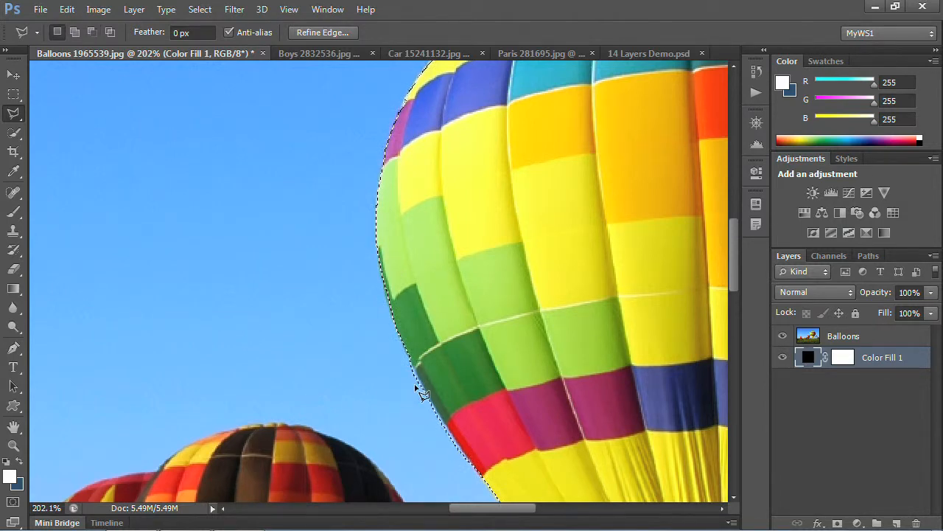
{"action": "left_click_drag", "start_coordinate": [424, 395], "coordinate": [504, 374]}
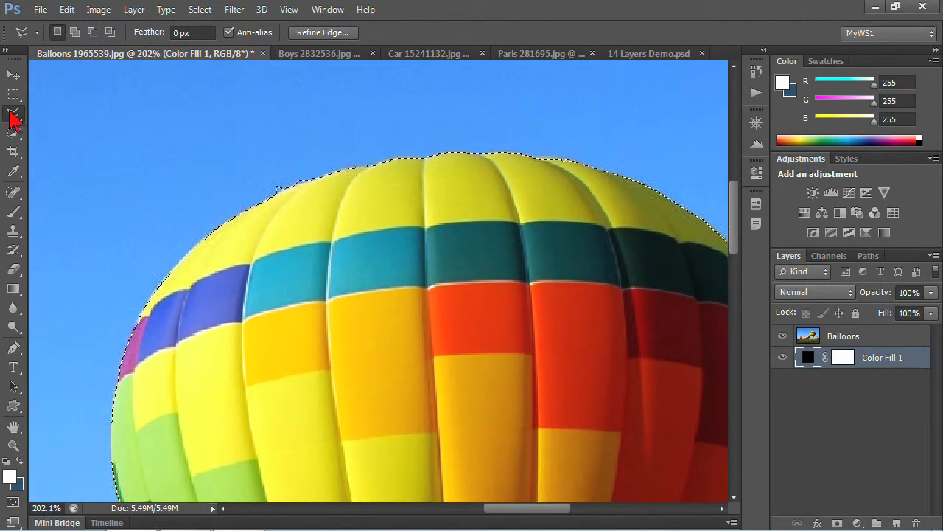
- Make a lasso edit that empties the selection, triggering the 'No pixels were selected' warning
{"action": "left_click", "coordinate": [13, 112]}
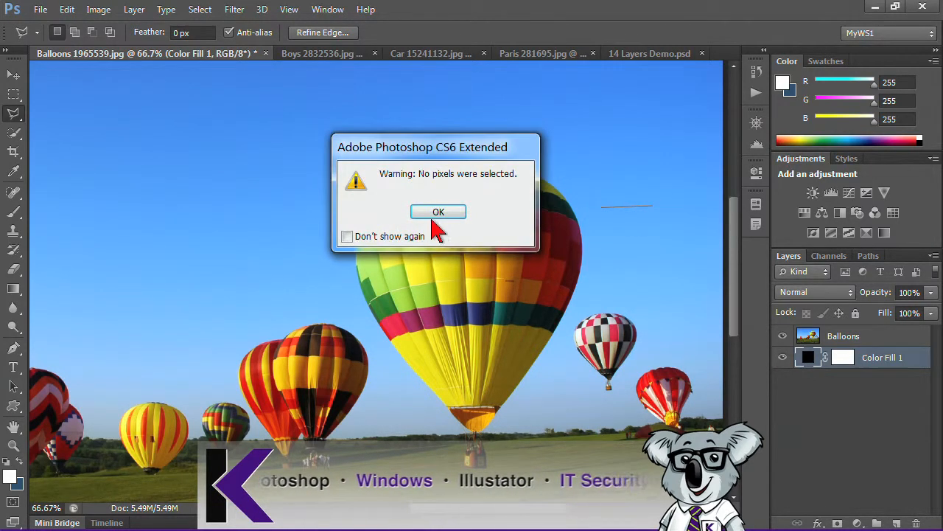
- Dismiss the warning and restore the balloon selection from an earlier Polygonal Lasso history state
{"action": "left_click", "coordinate": [438, 213]}
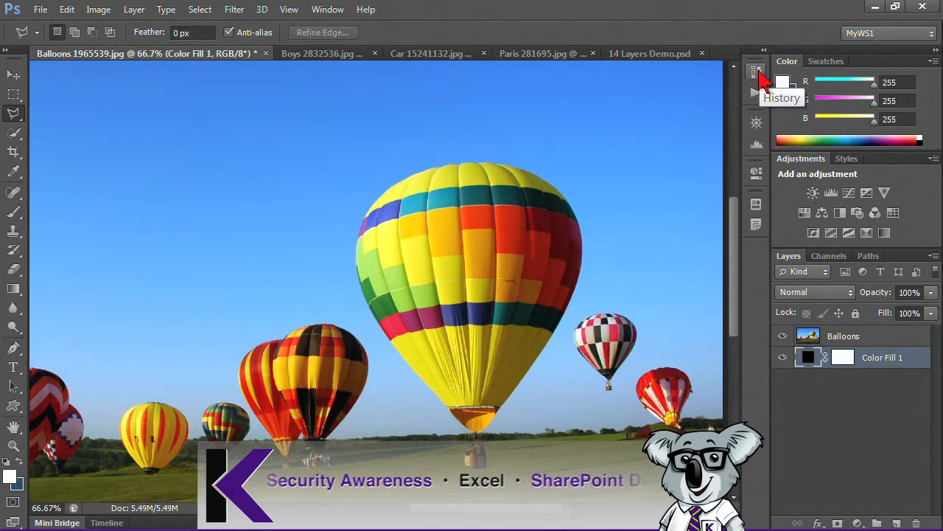
{"action": "left_click", "coordinate": [755, 72]}
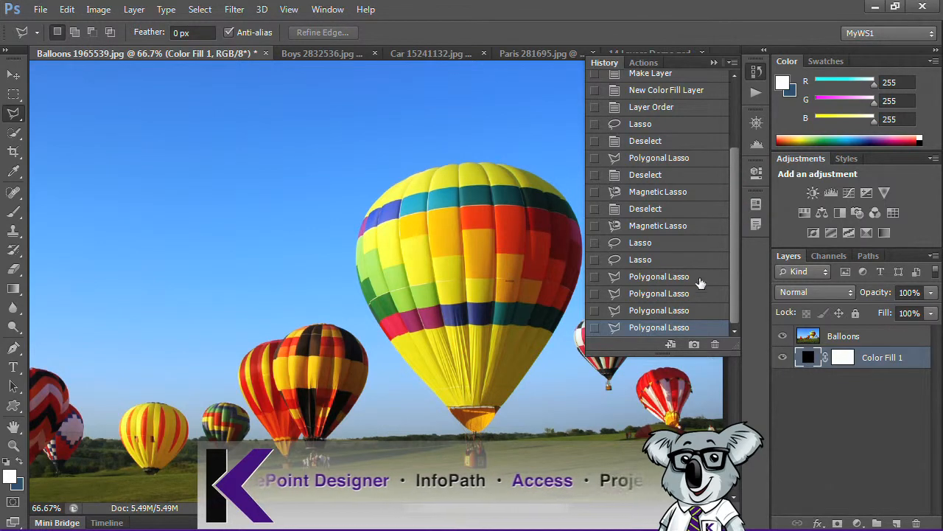
{"action": "left_click", "coordinate": [659, 310]}
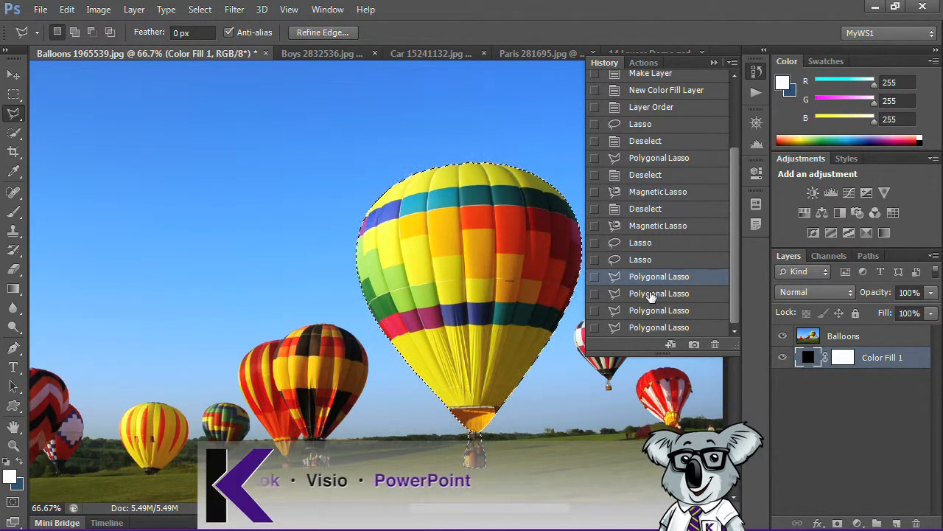
{"action": "left_click", "coordinate": [659, 294]}
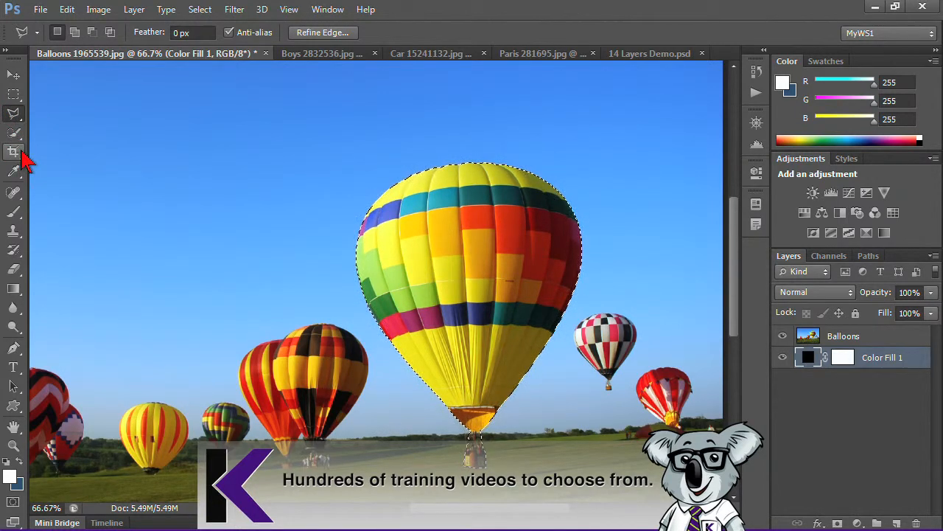
{"action": "mouse_move", "coordinate": [13, 151]}
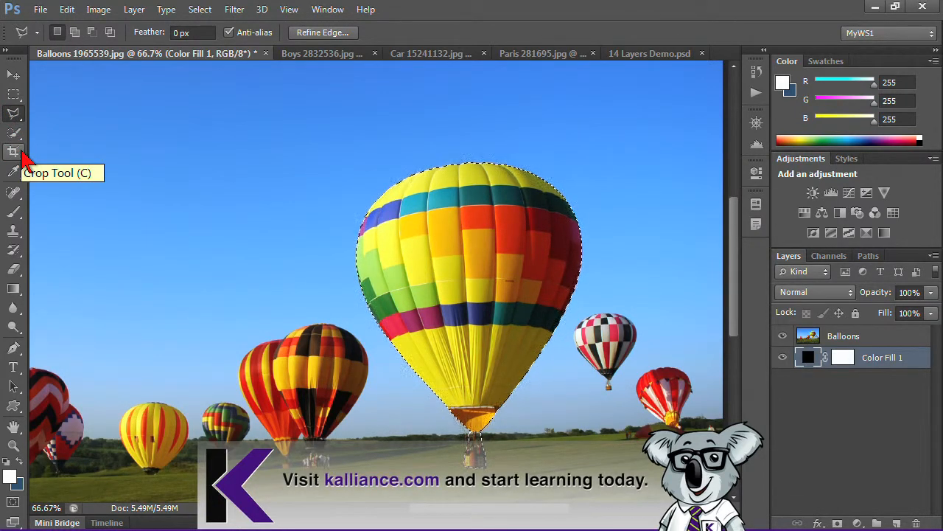